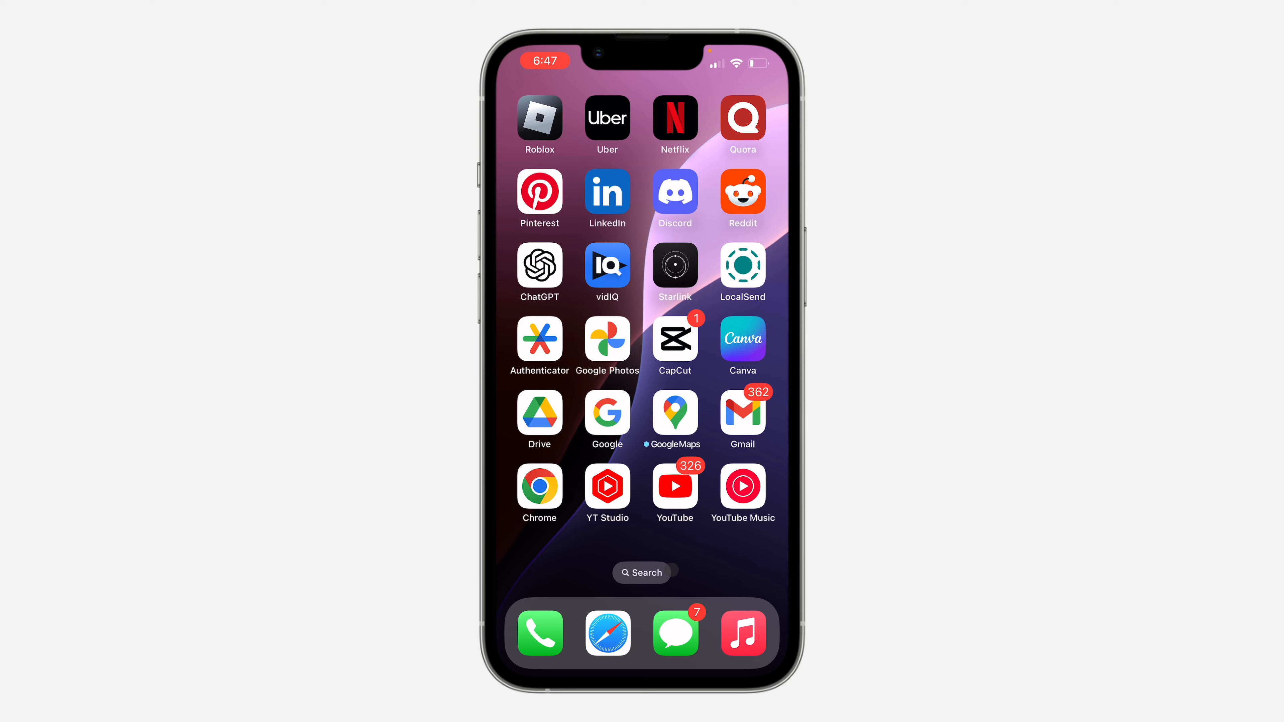
# - Launch CapCut from the home screen to reach its Projects list
pyautogui.click(675, 339)
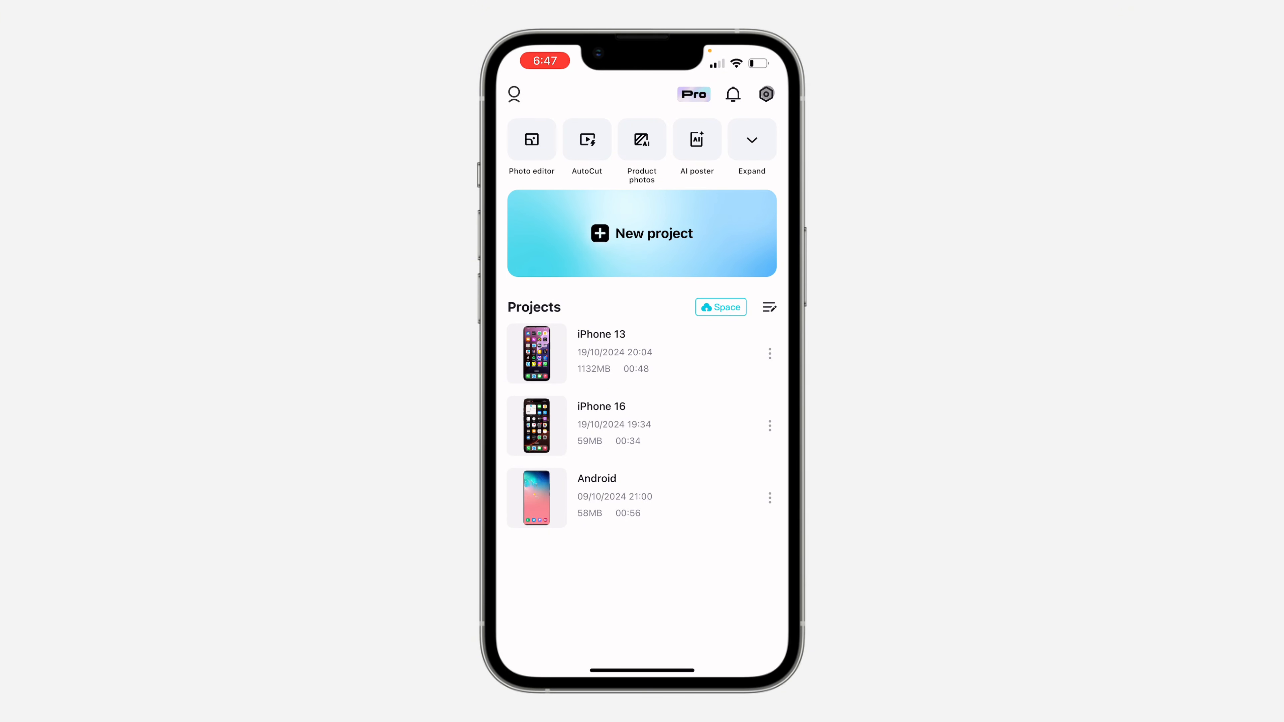
# - Clear the cache from 4MB to 0MB via Settings, confirm, and return to projects
pyautogui.click(765, 93)
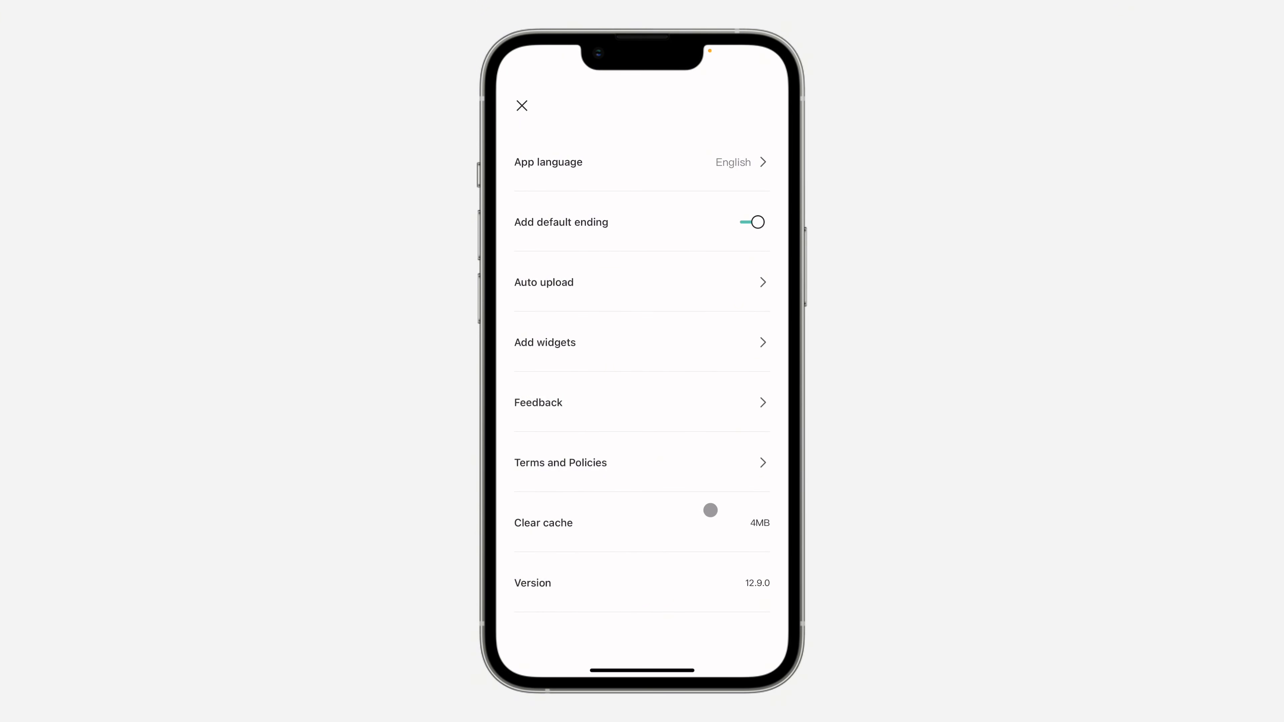
pyautogui.scroll(3)
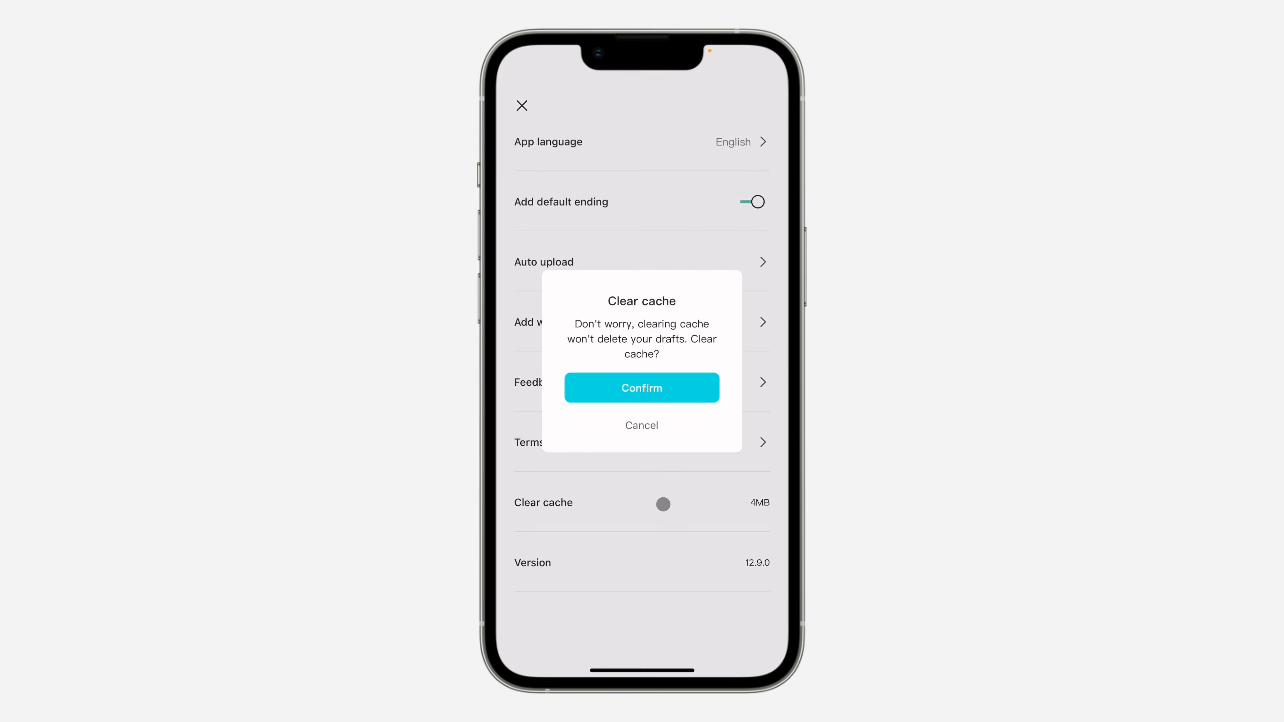
pyautogui.click(641, 387)
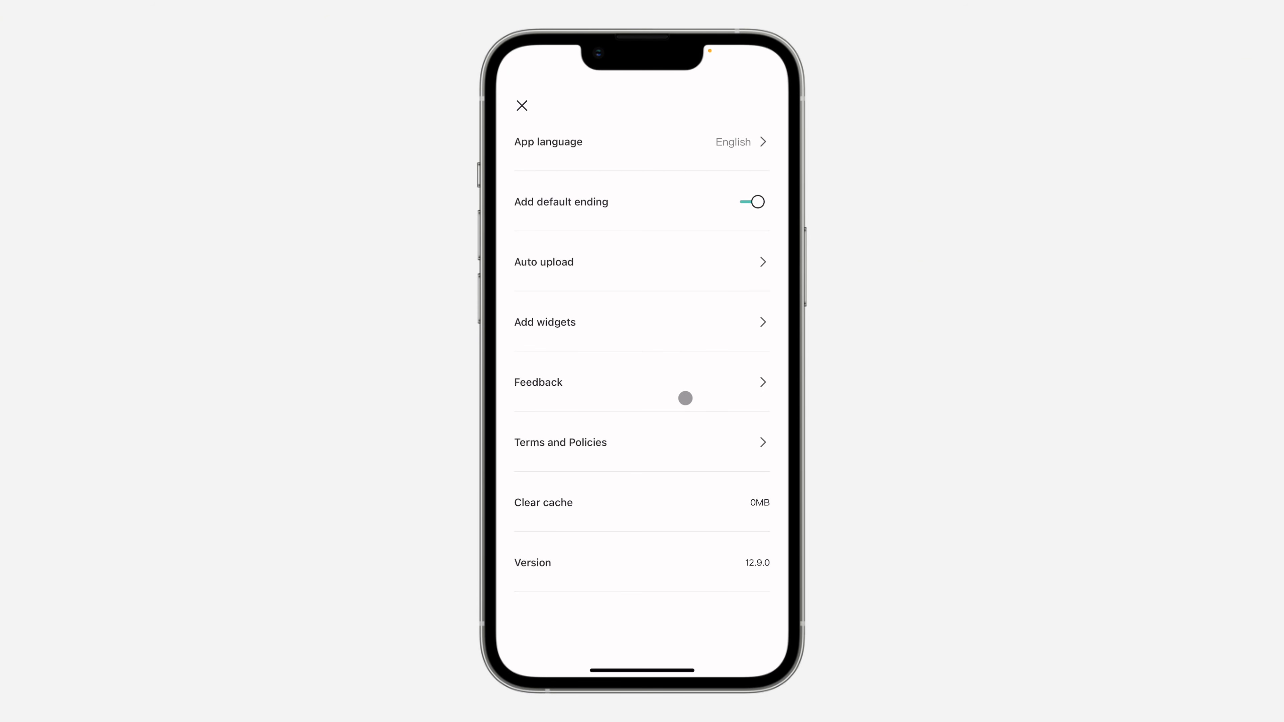
pyautogui.click(521, 105)
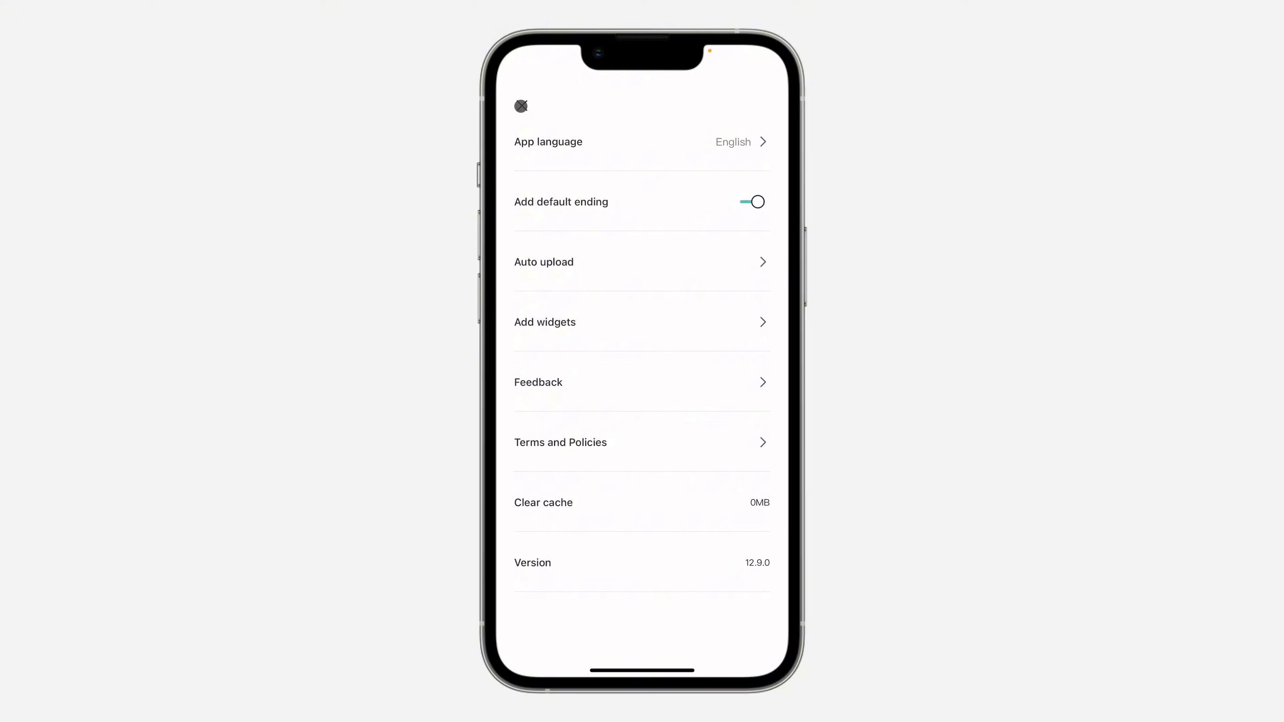
pyautogui.click(520, 106)
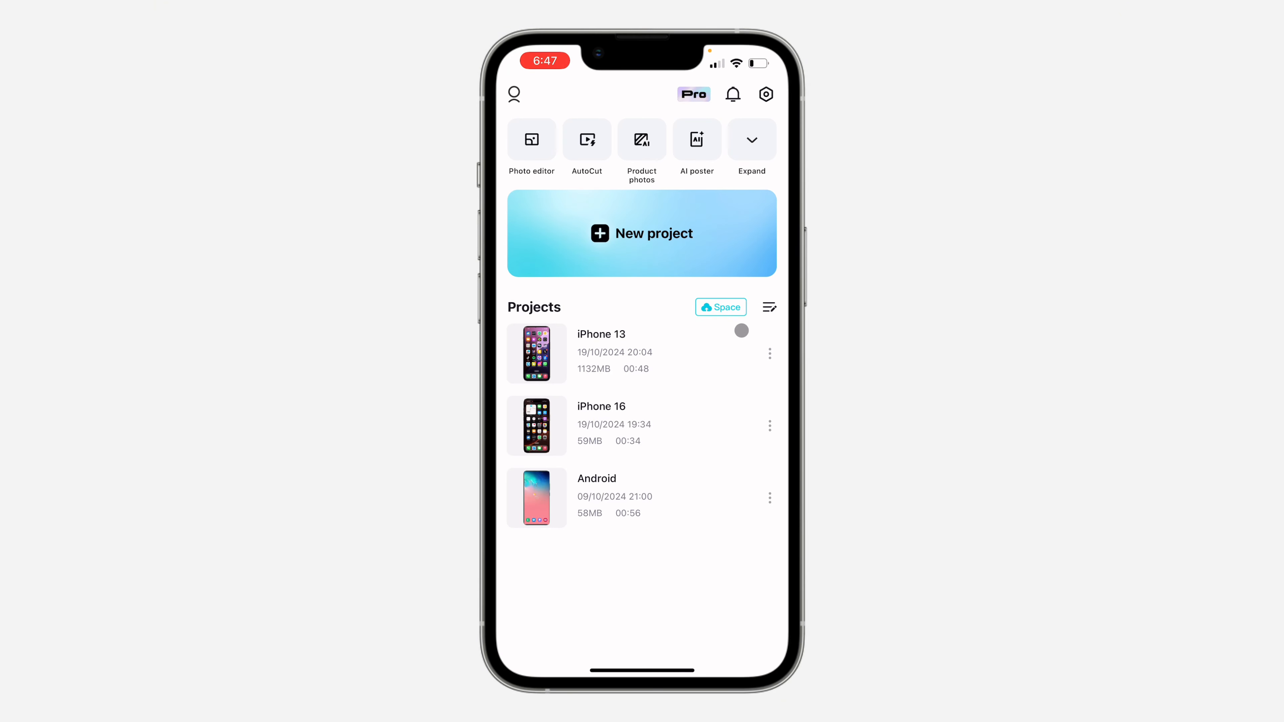